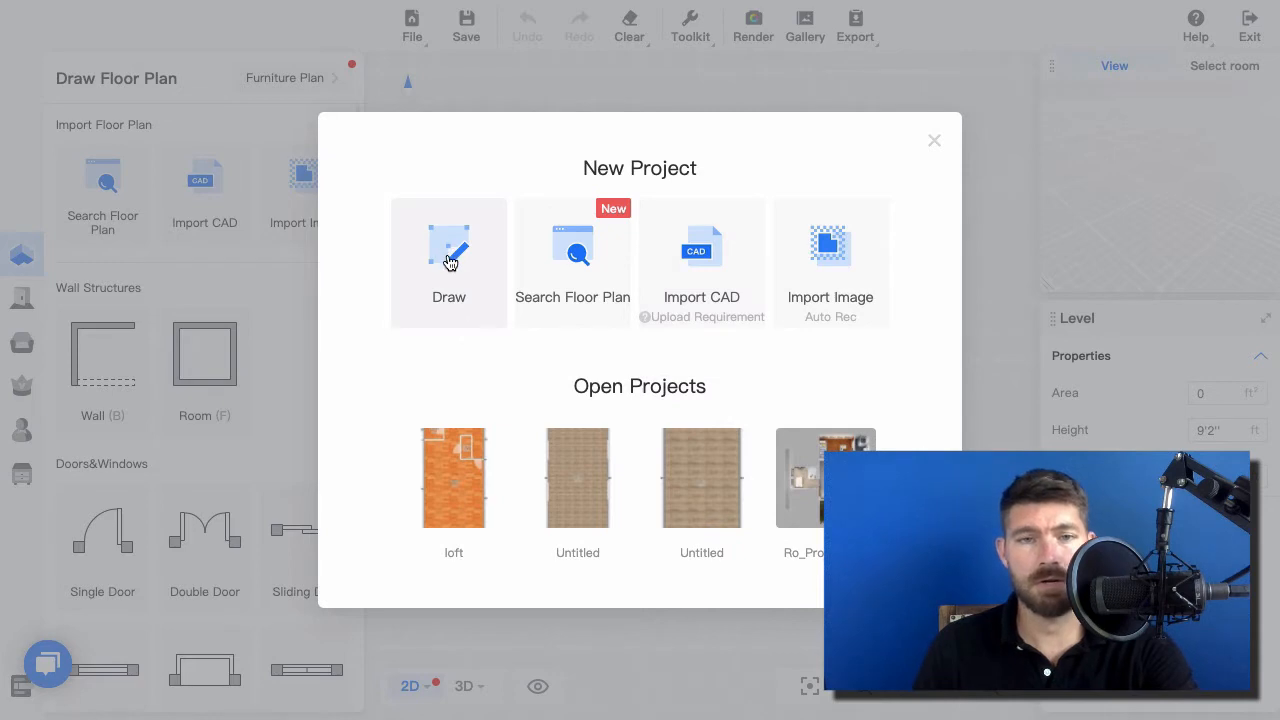
# Step: Start a drawn project and drag out a 20' x 30' room of 601 ft²
pyautogui.click(448, 262)
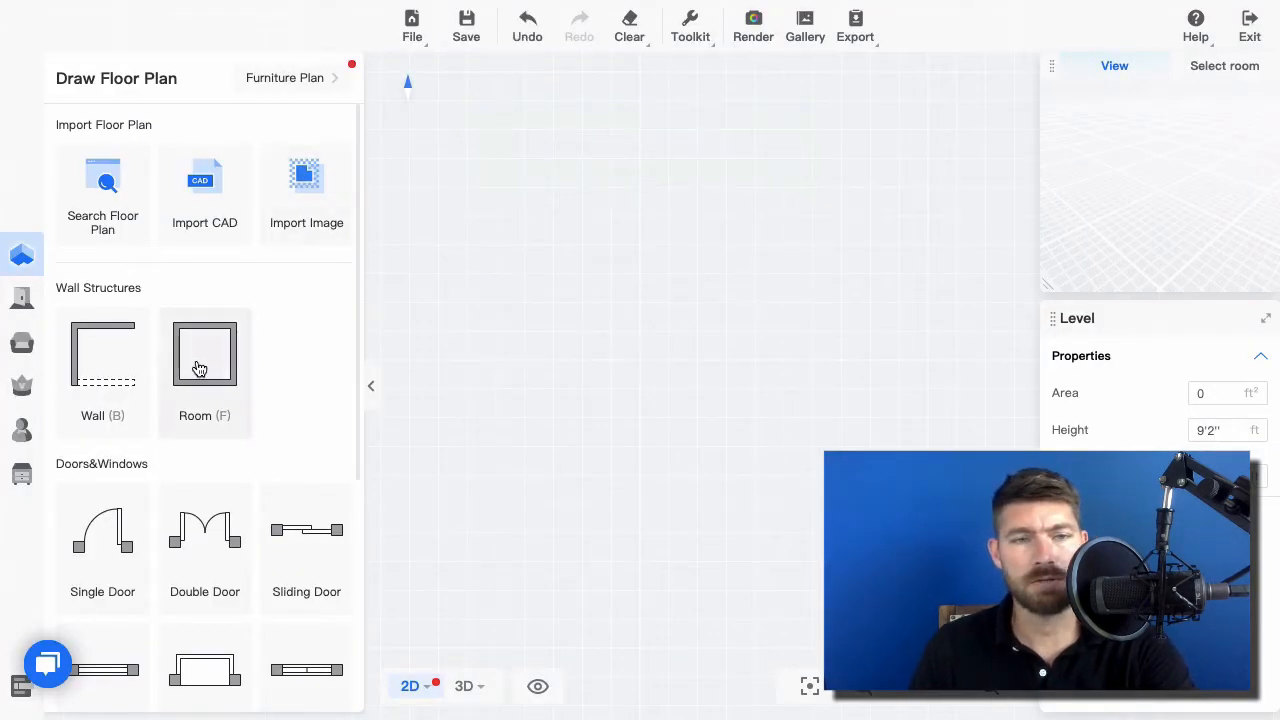
pyautogui.click(204, 353)
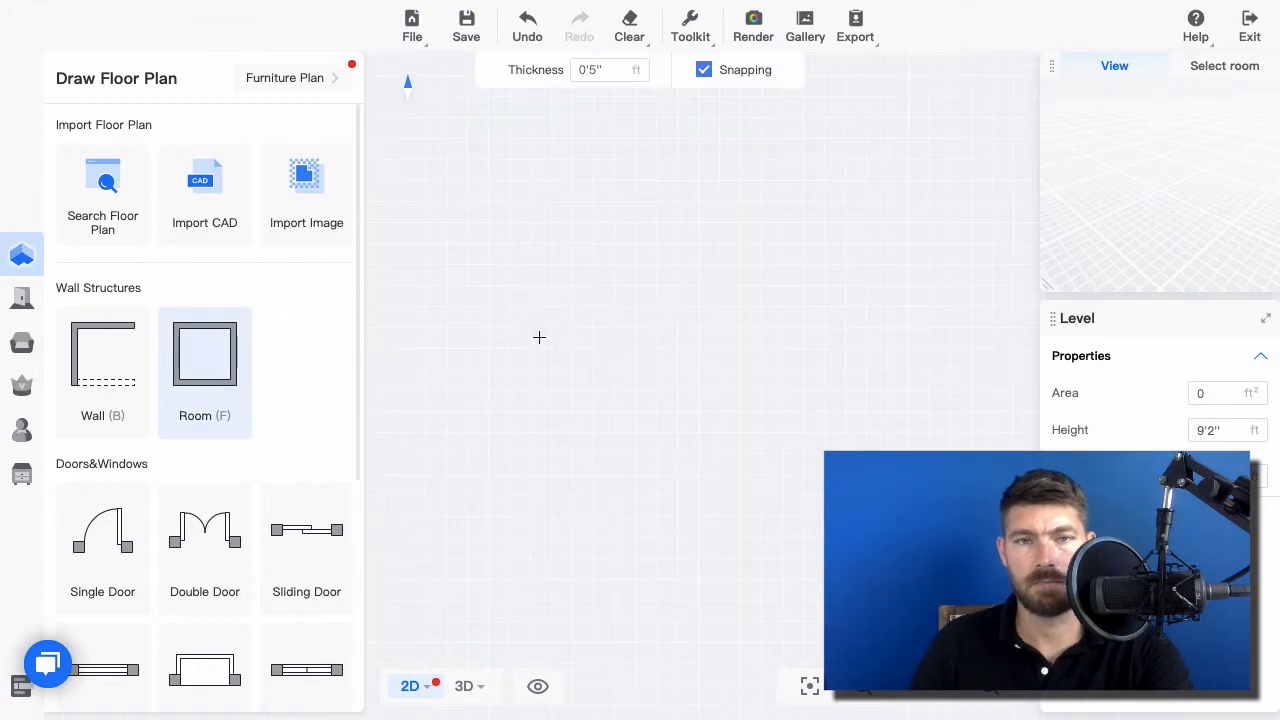
pyautogui.moveTo(481, 183); pyautogui.dragTo(826, 560)
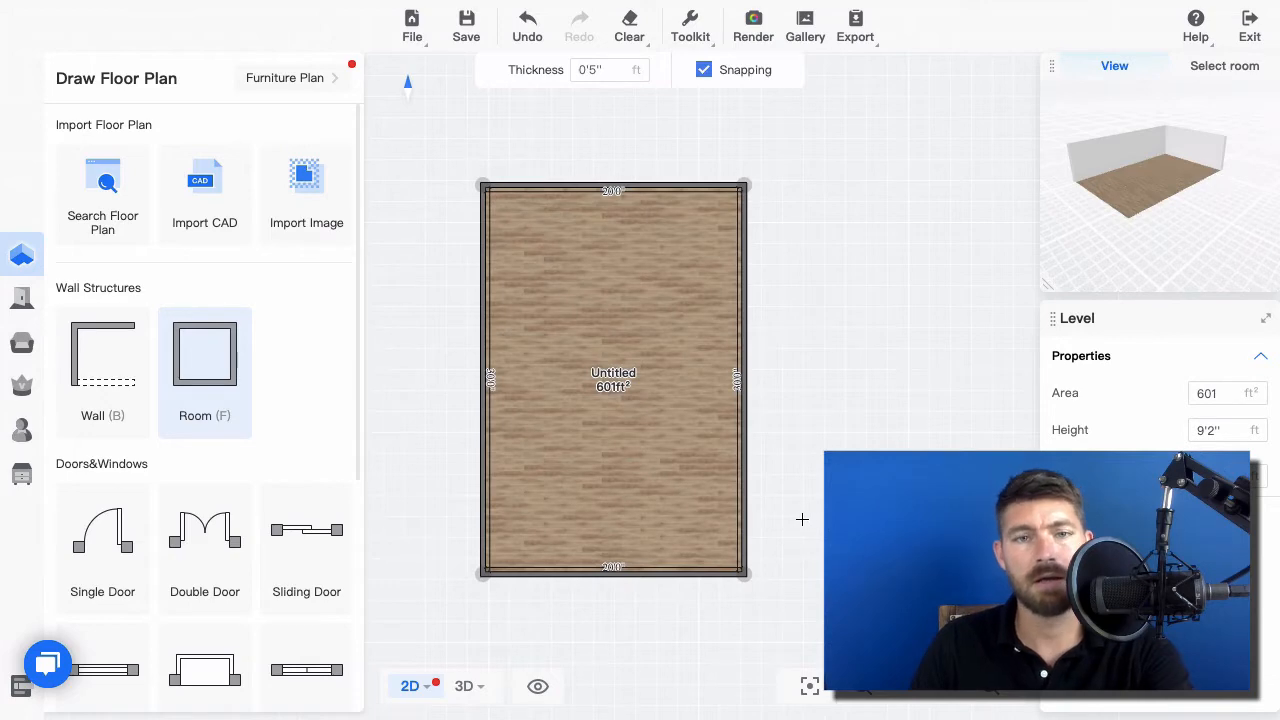
# Step: Place a 2'7" single door on the top wall, flipped to swing inward
pyautogui.click(22, 343)
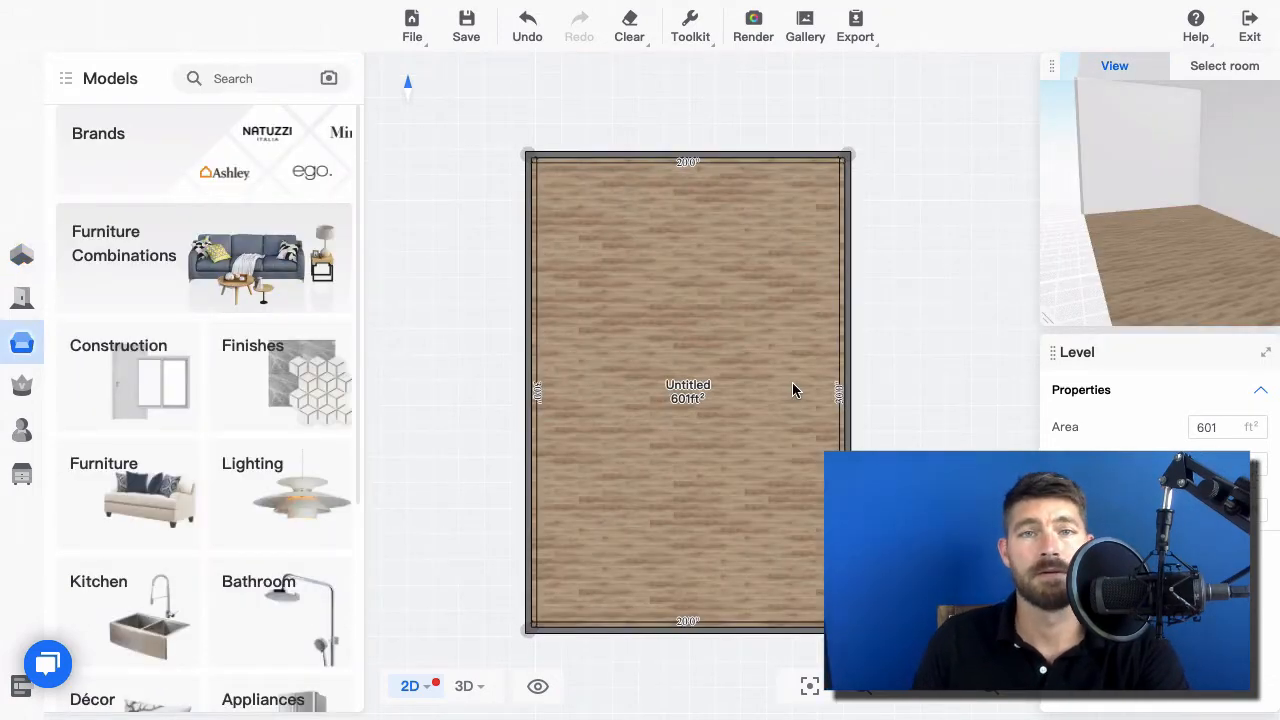
pyautogui.moveTo(783, 410)
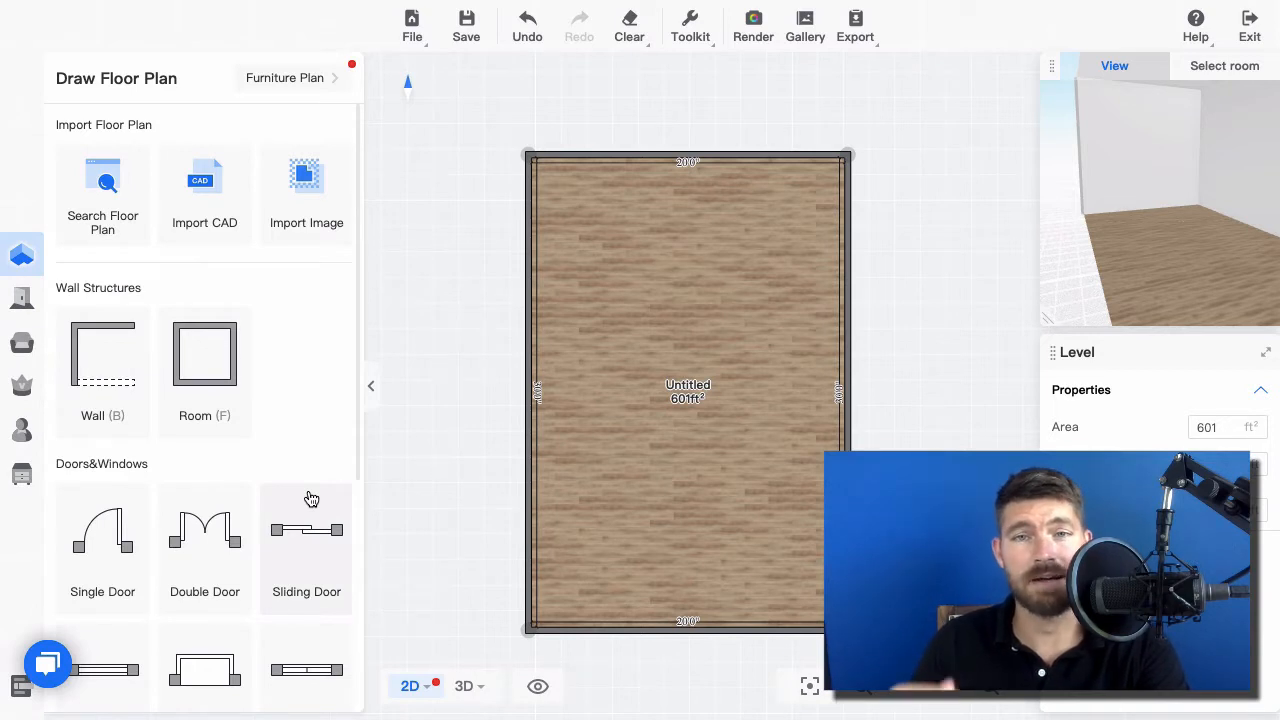
pyautogui.moveTo(108, 555)
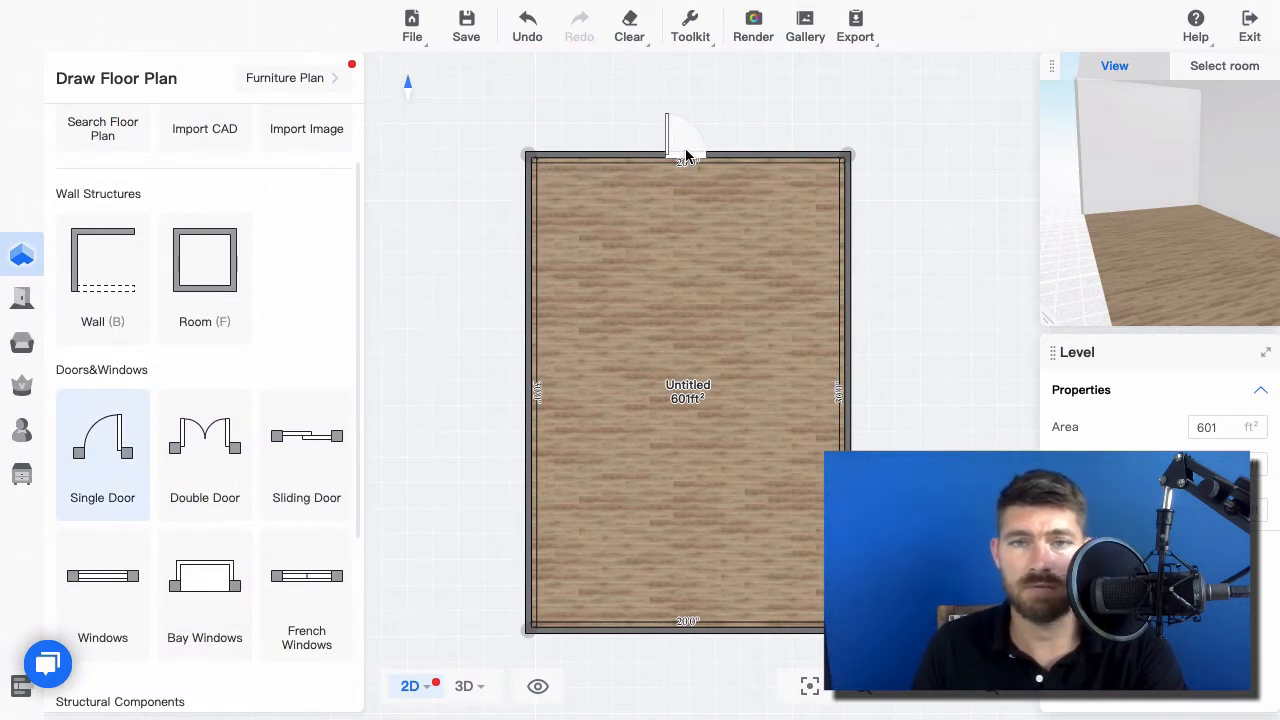
pyautogui.click(688, 140)
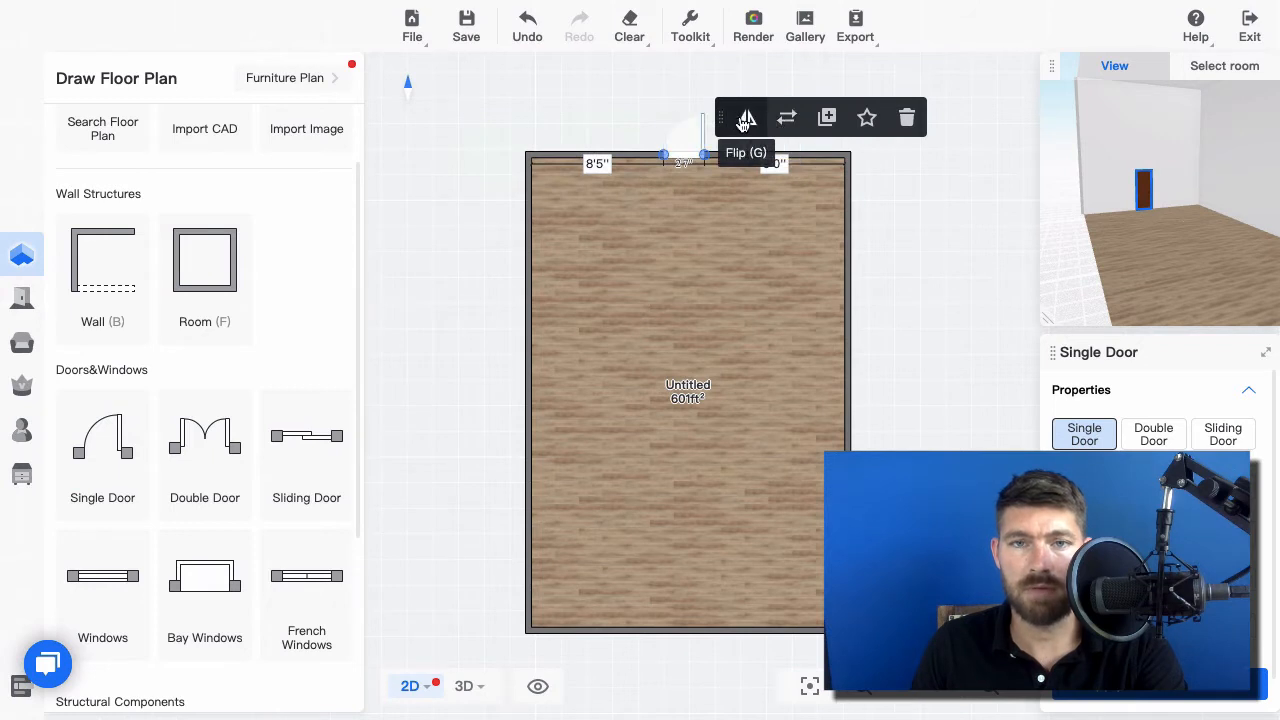
pyautogui.click(746, 117)
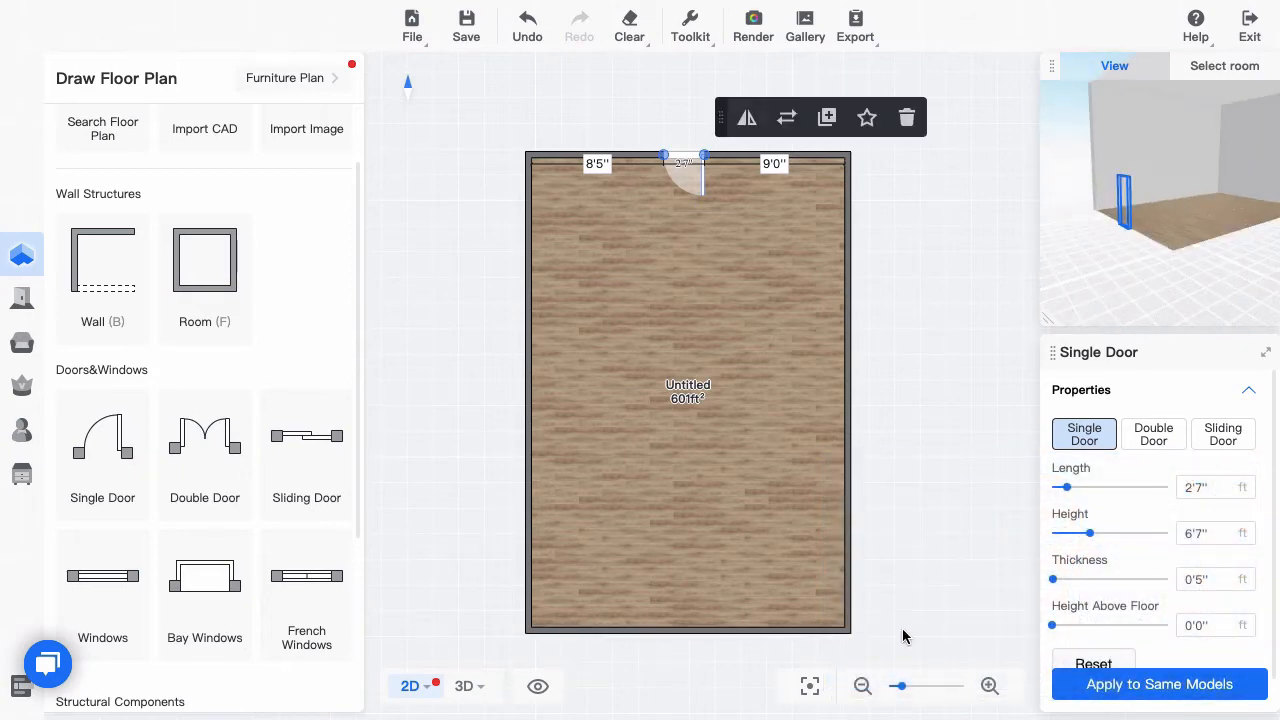
pyautogui.click(465, 25)
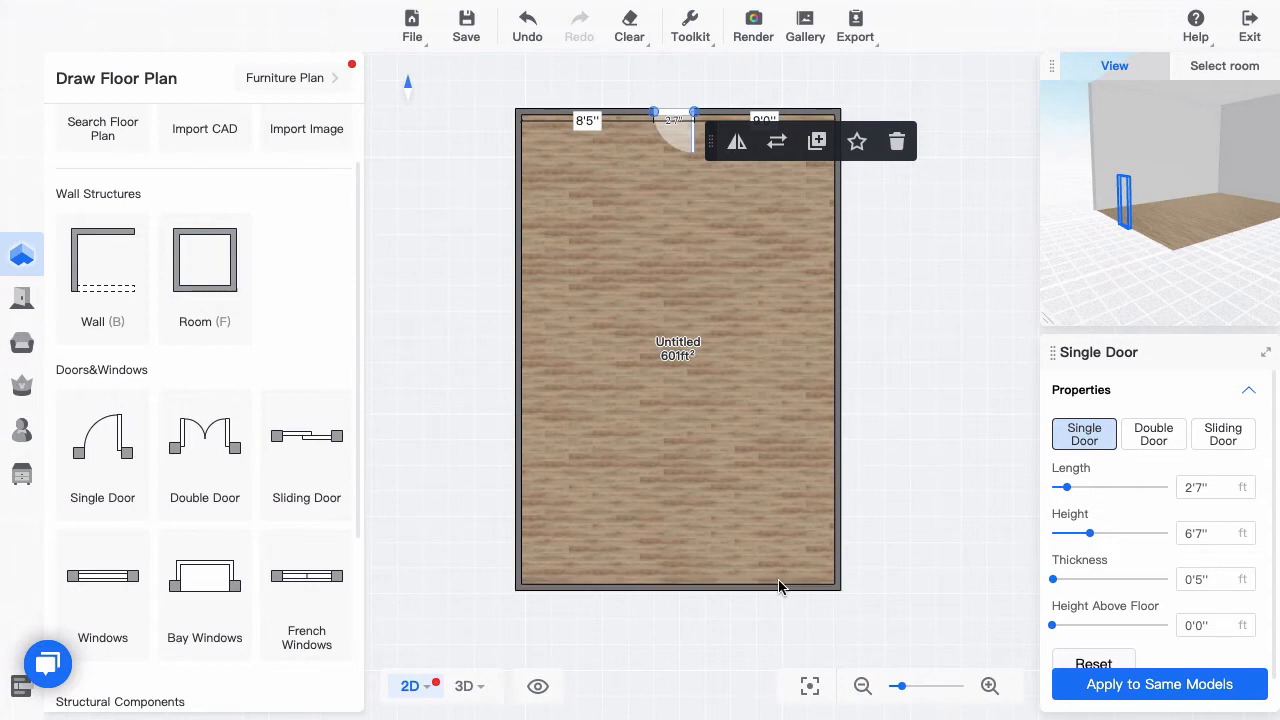
pyautogui.moveTo(243, 555)
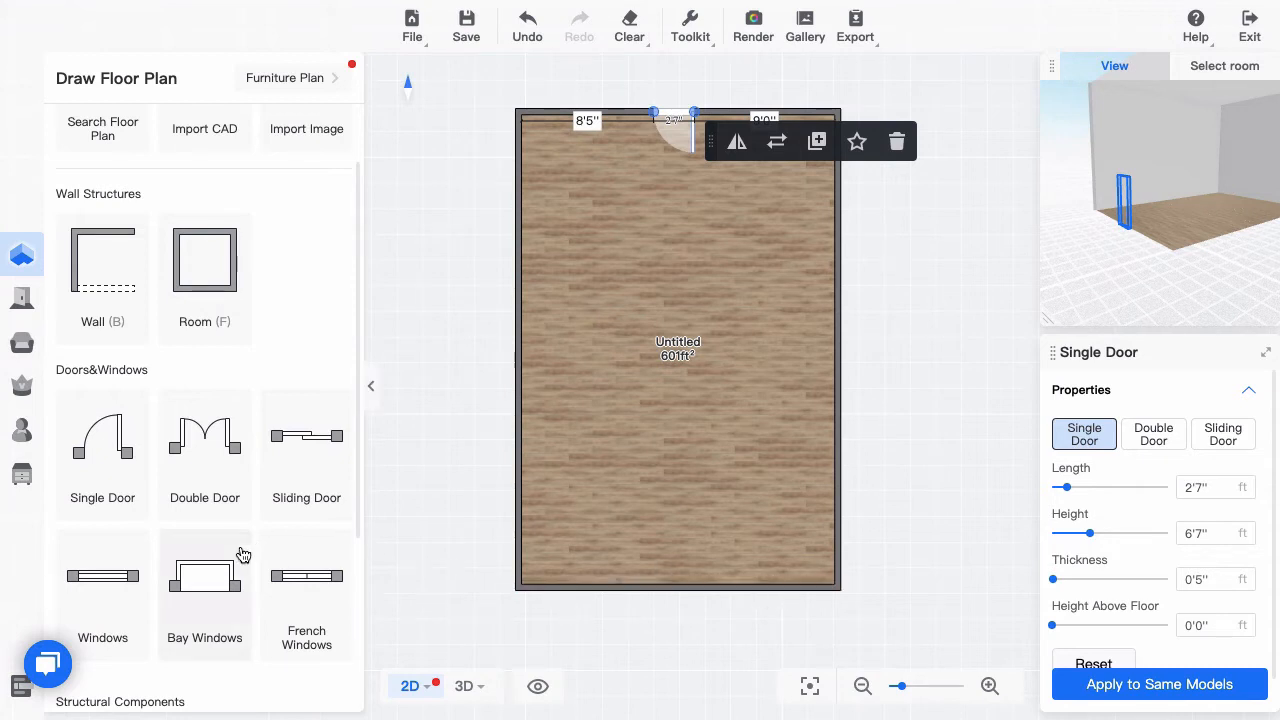
# Step: Place a window on the bottom wall and enter its length as 9'7"
pyautogui.scroll(-3)
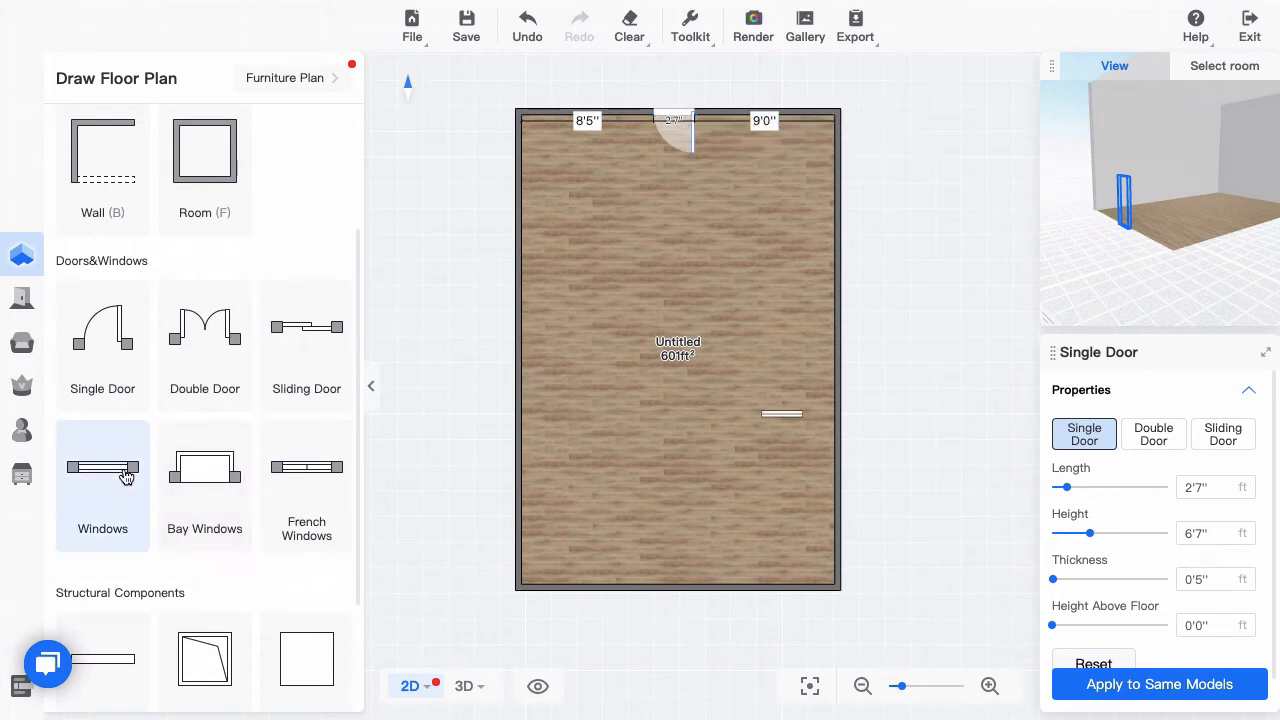
pyautogui.moveTo(780, 414); pyautogui.dragTo(810, 588)
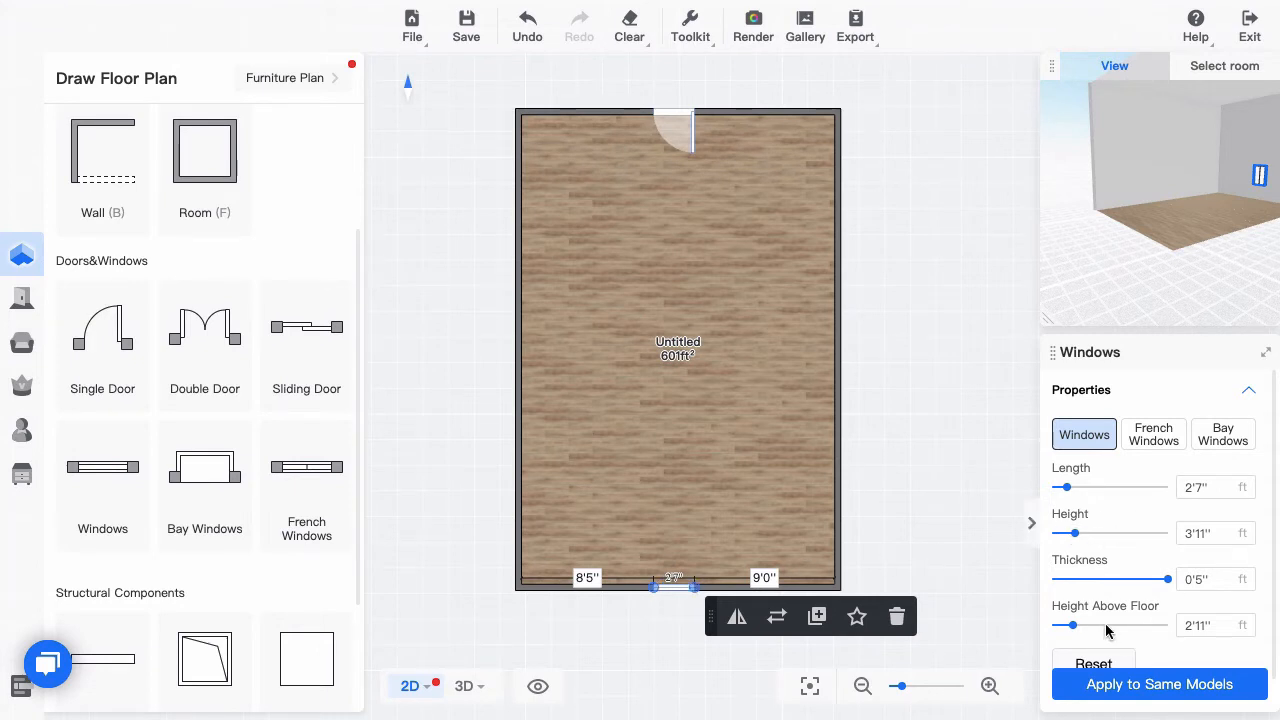
pyautogui.click(1210, 487)
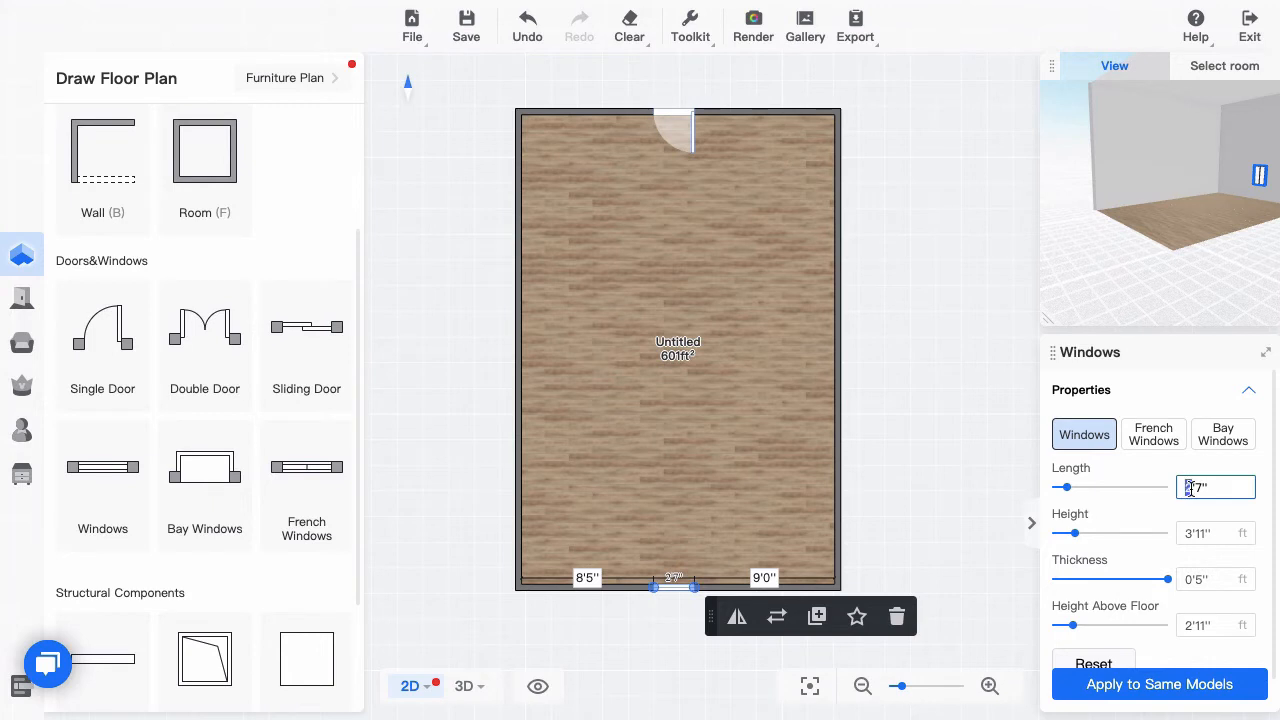
pyautogui.write('9\'7"')
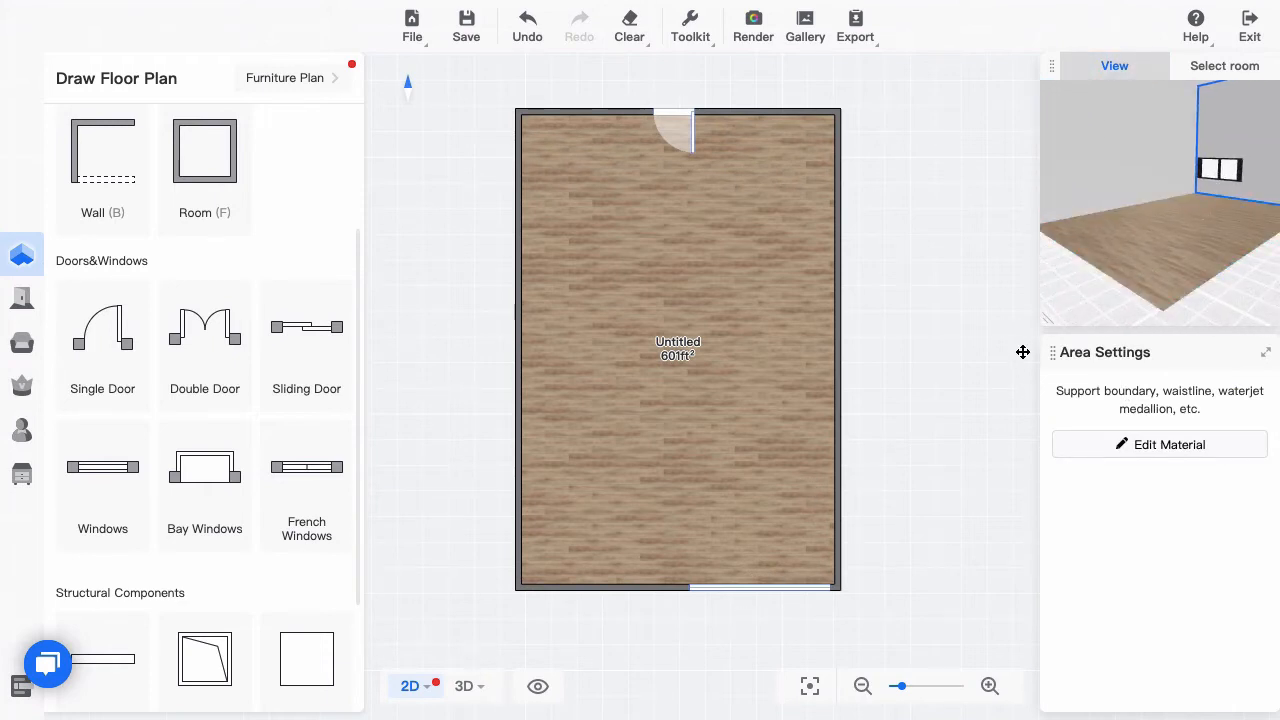
pyautogui.moveTo(776, 586)
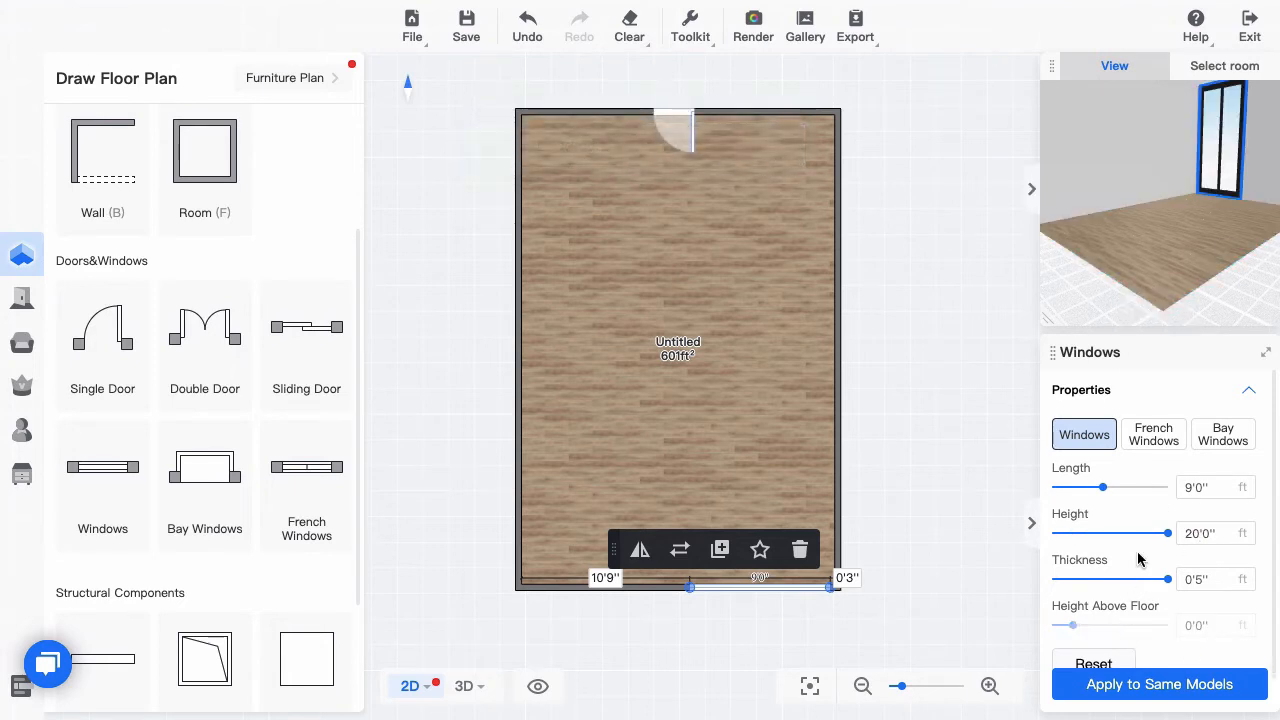
pyautogui.moveTo(853, 618)
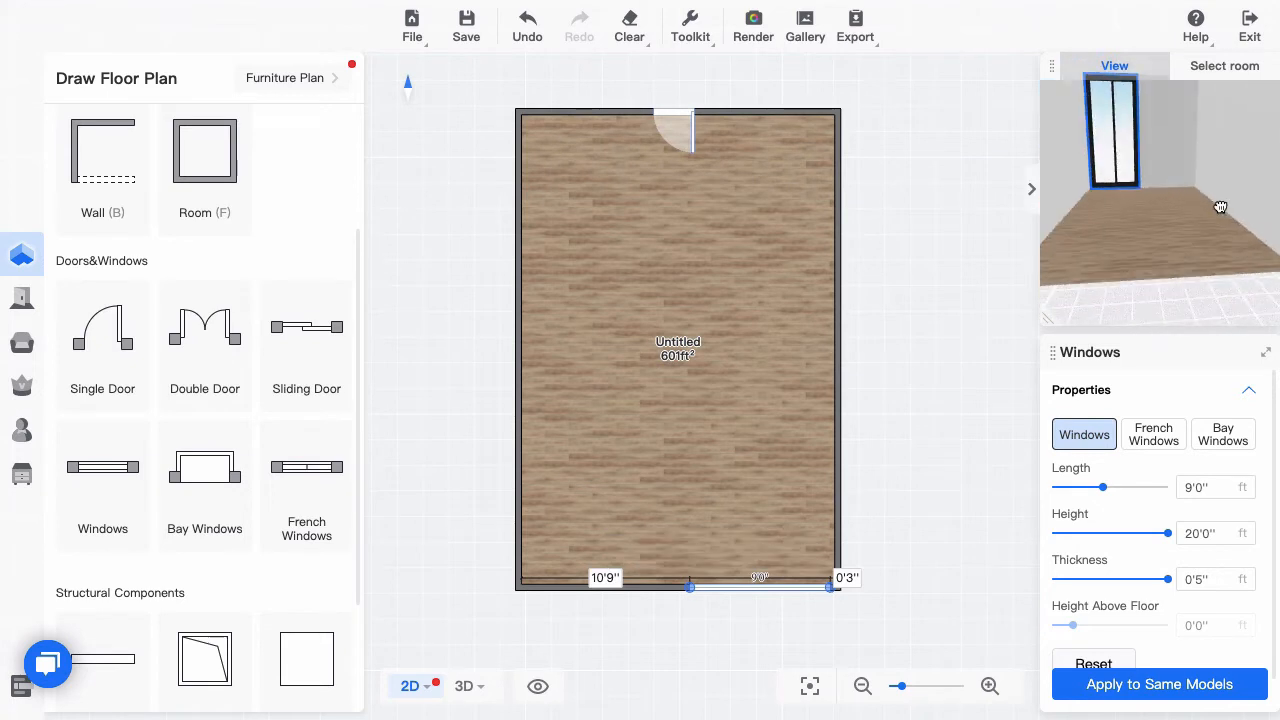
# Step: Replace the 9'0" x 20'0" bottom-wall window with a plainer window model
pyautogui.click(690, 587)
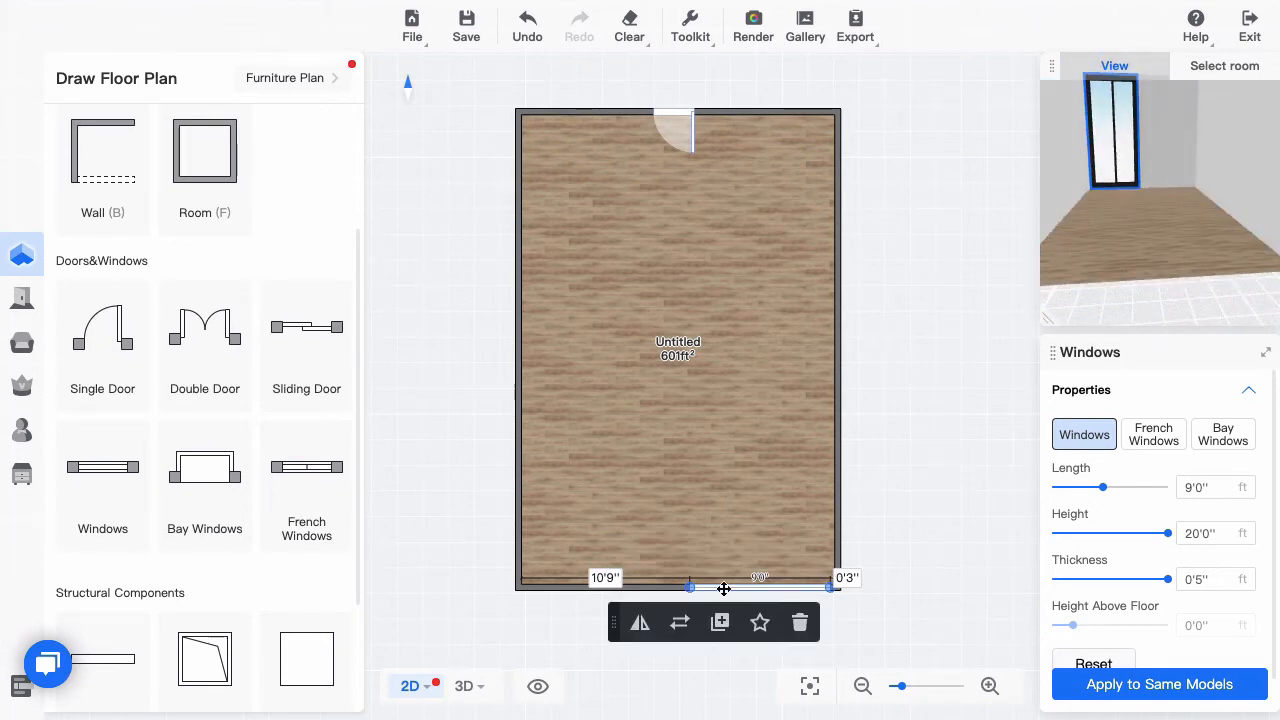
pyautogui.moveTo(680, 623)
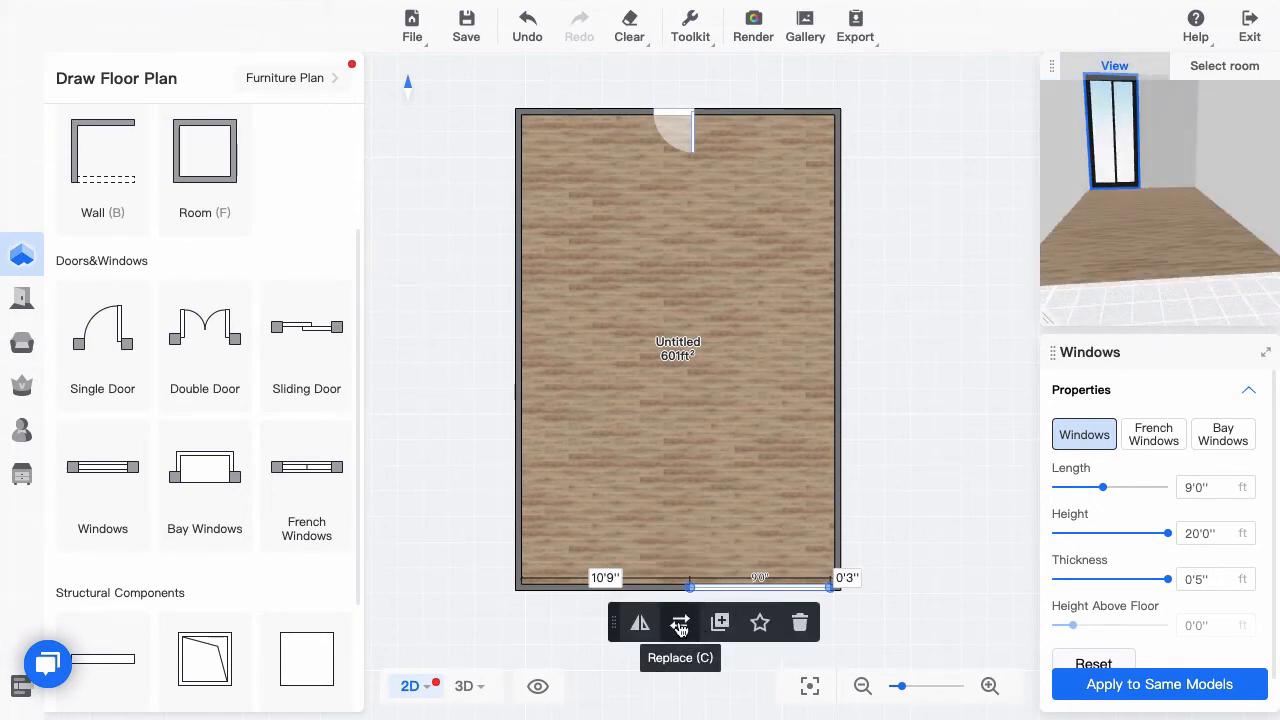
pyautogui.click(680, 622)
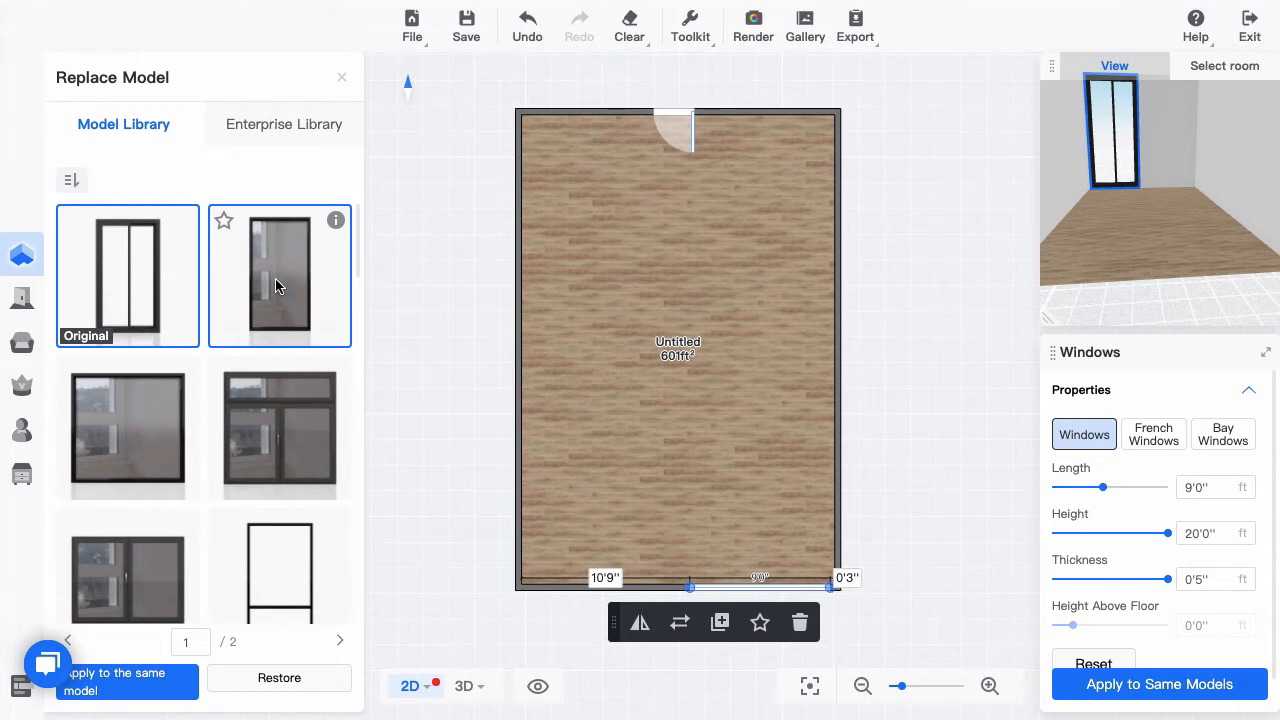
pyautogui.click(279, 275)
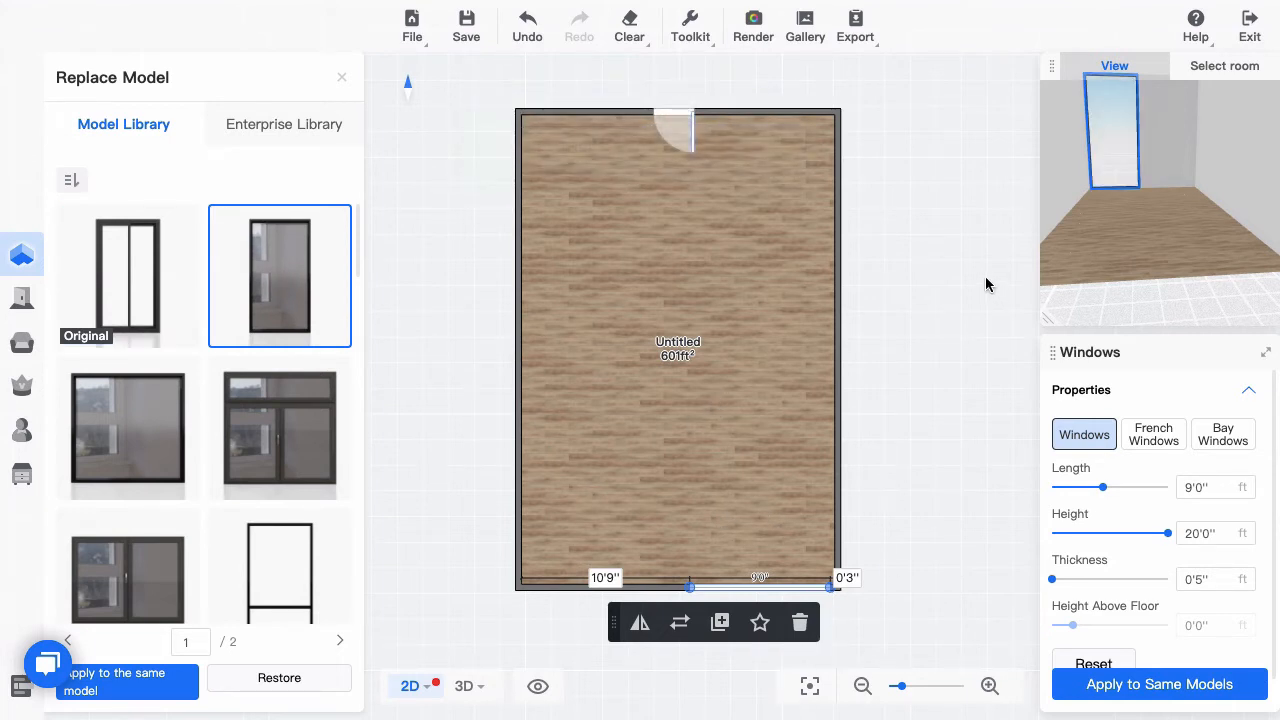
pyautogui.moveTo(680, 622)
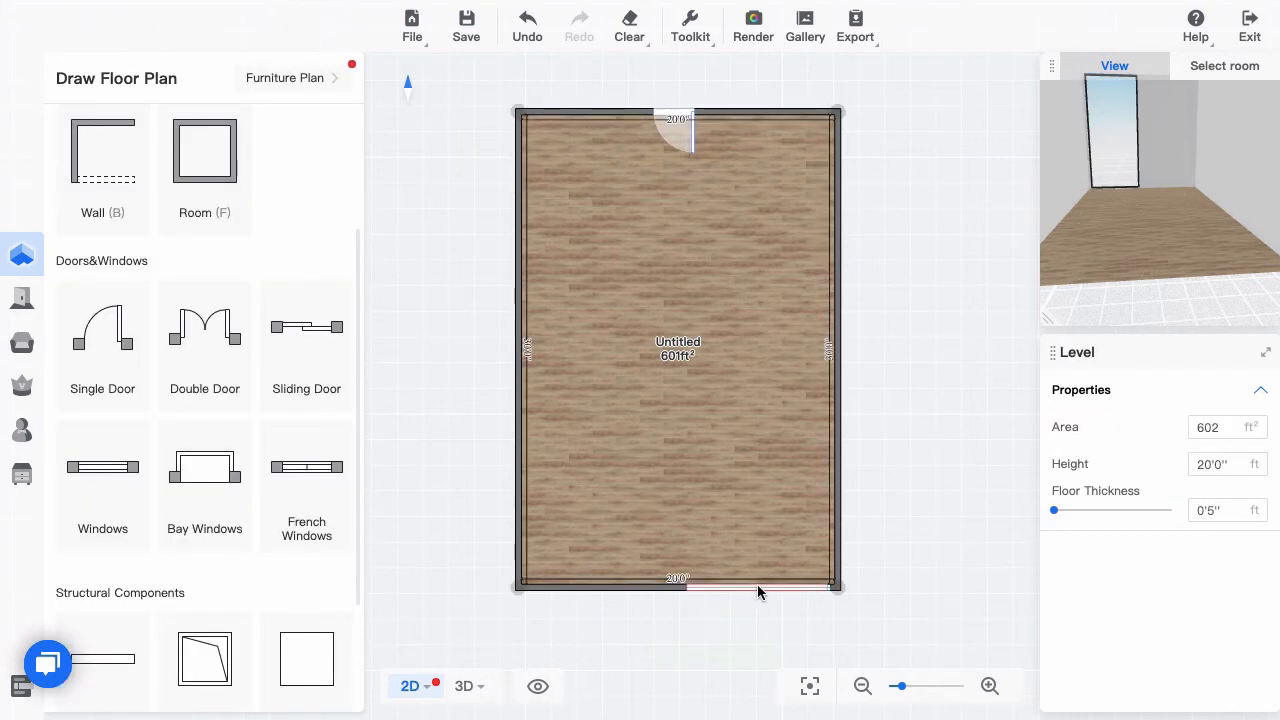
pyautogui.moveTo(615, 598)
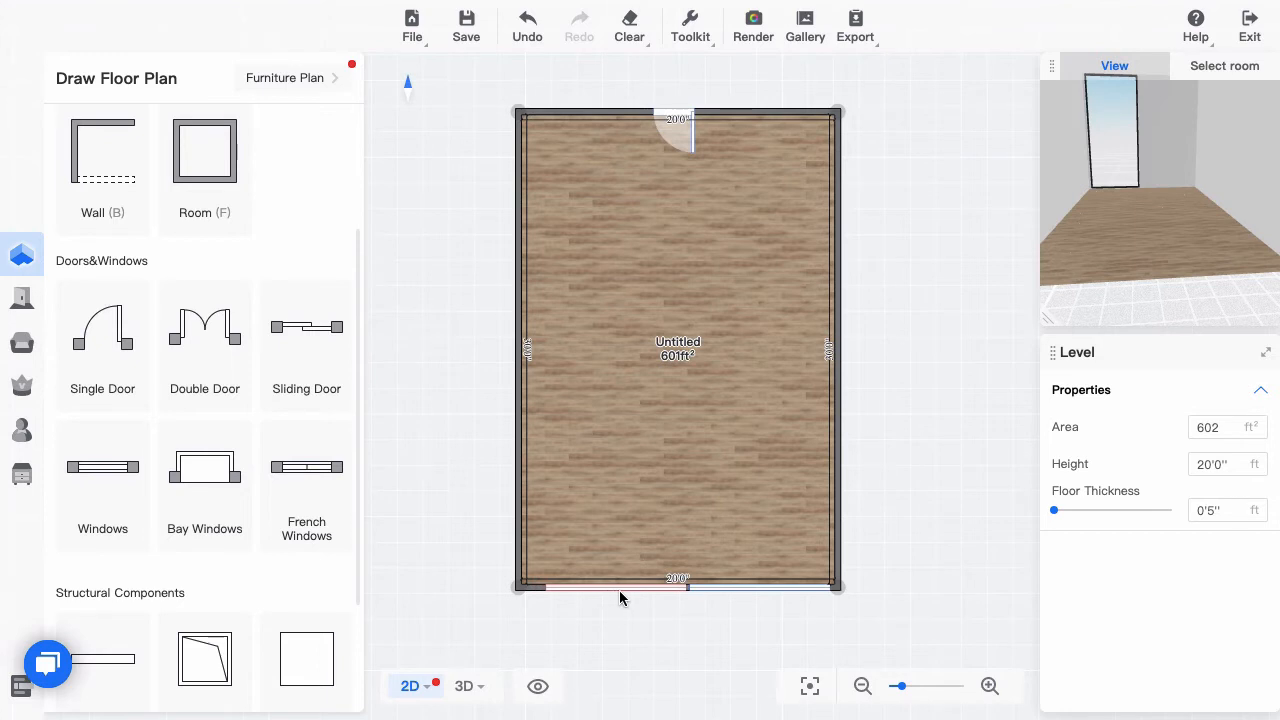
pyautogui.moveTo(600, 600)
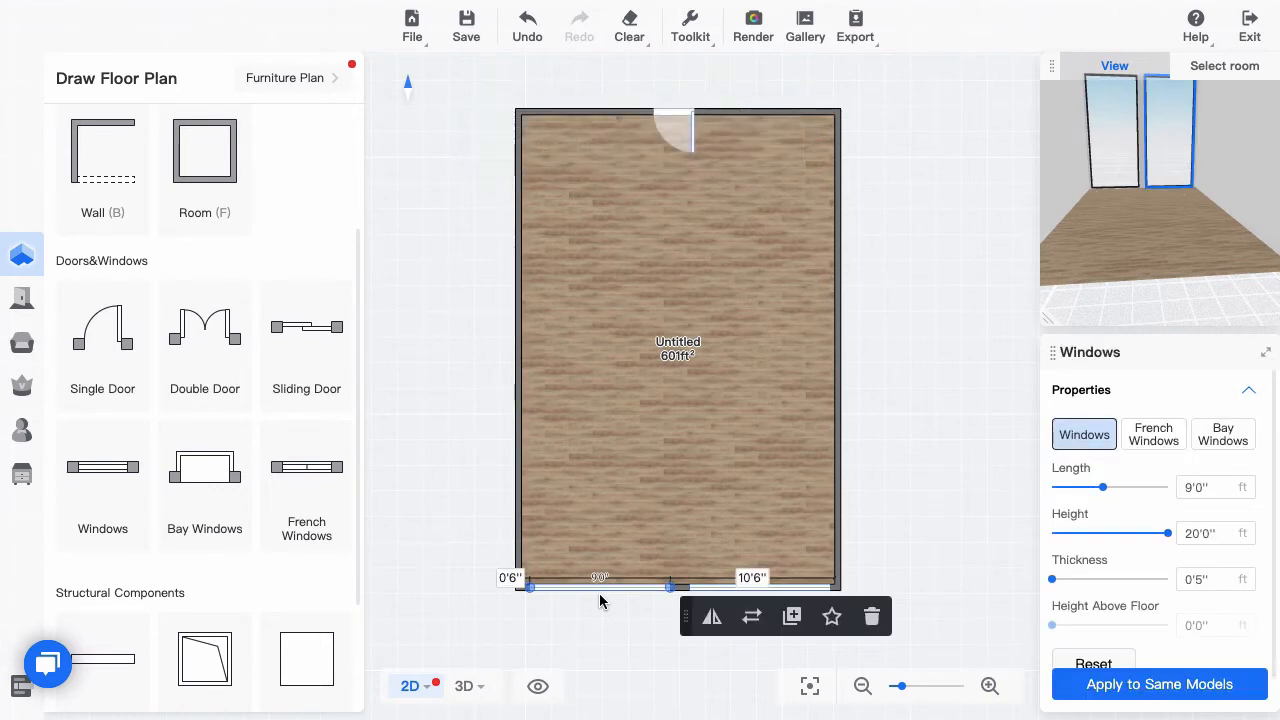
pyautogui.moveTo(624, 604)
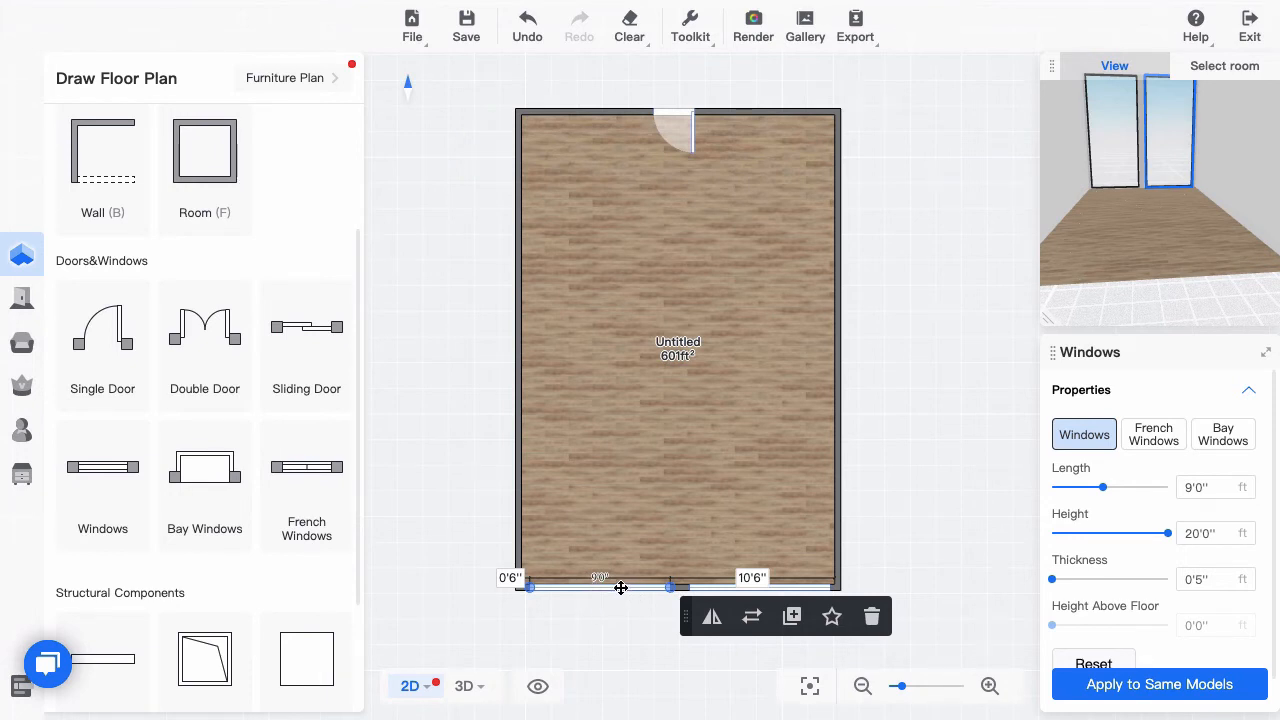
pyautogui.moveTo(603, 588)
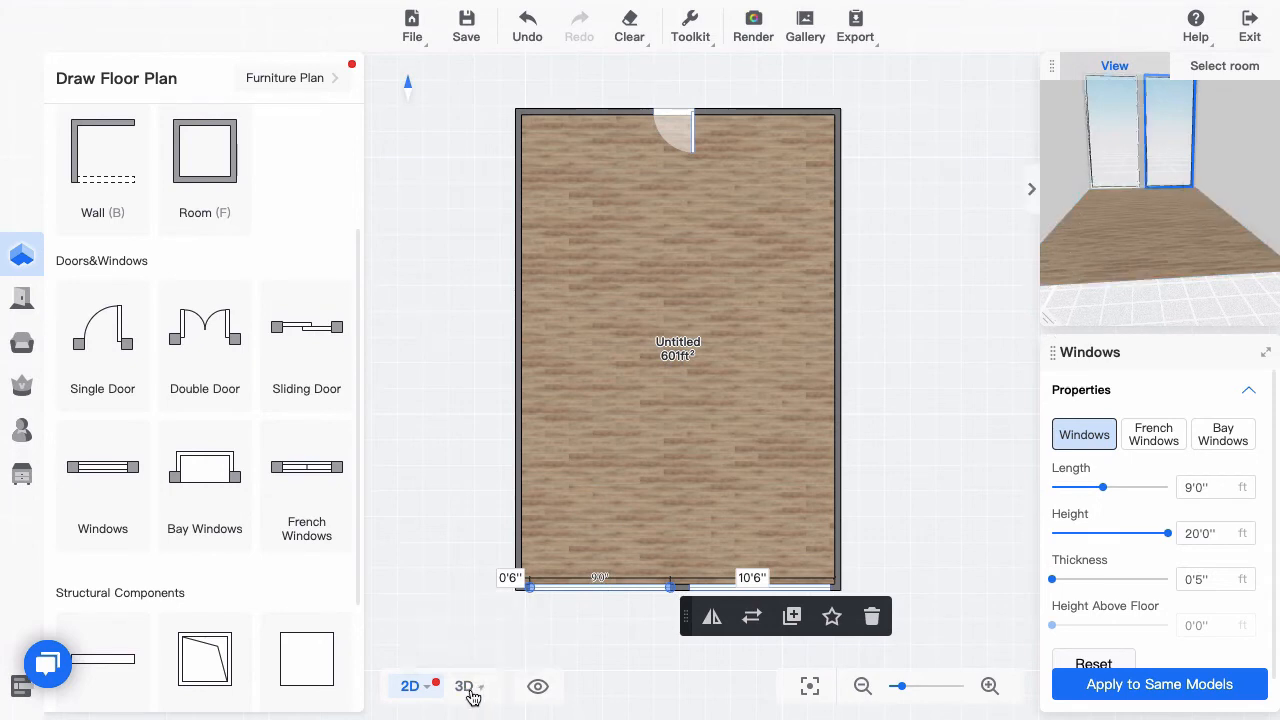
# Step: Set the second bottom-wall window's height to 10'0"
pyautogui.click(464, 686)
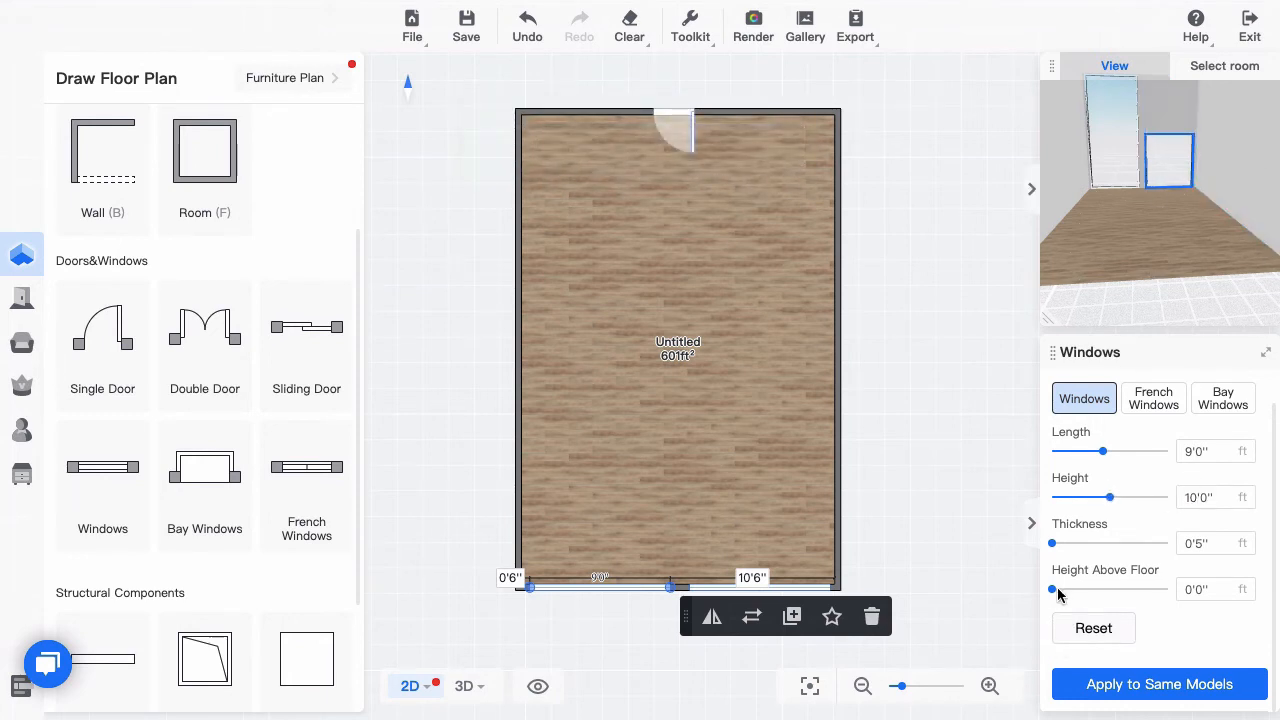
# Step: Raise the left bottom-wall window to 10'0" above the floor
pyautogui.moveTo(1051, 589); pyautogui.dragTo(1065, 589)
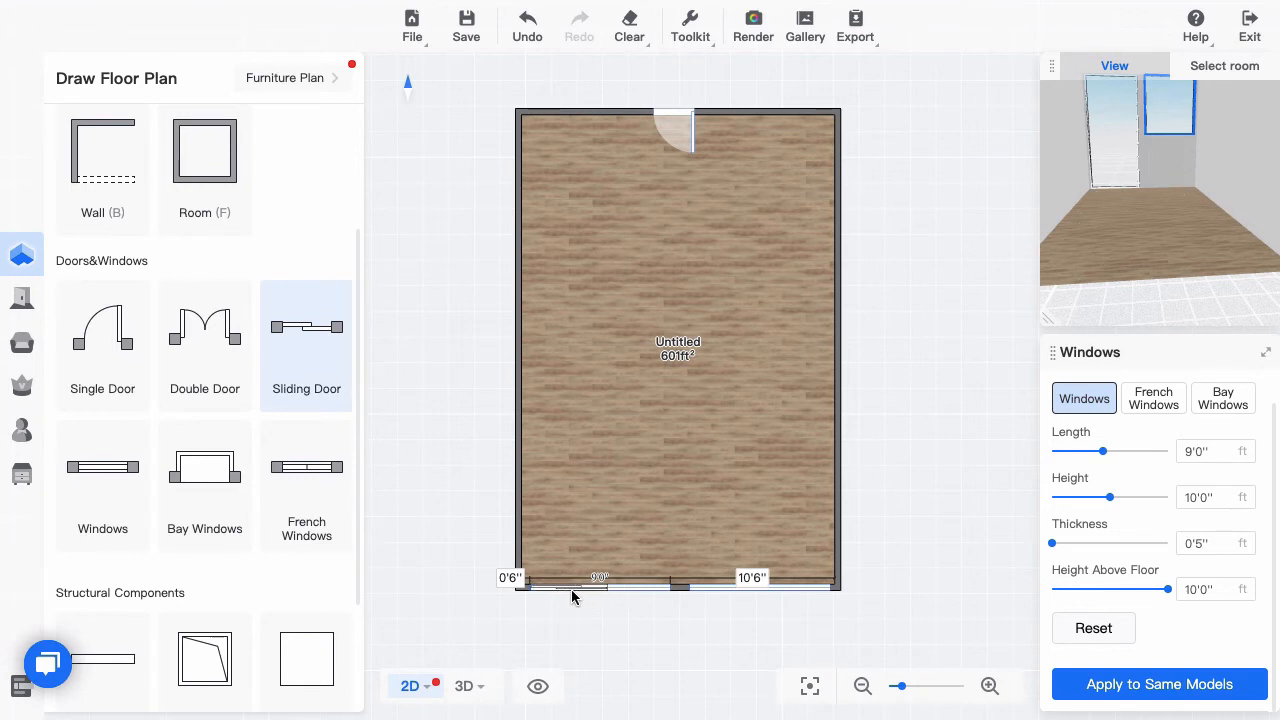
pyautogui.moveTo(573, 599)
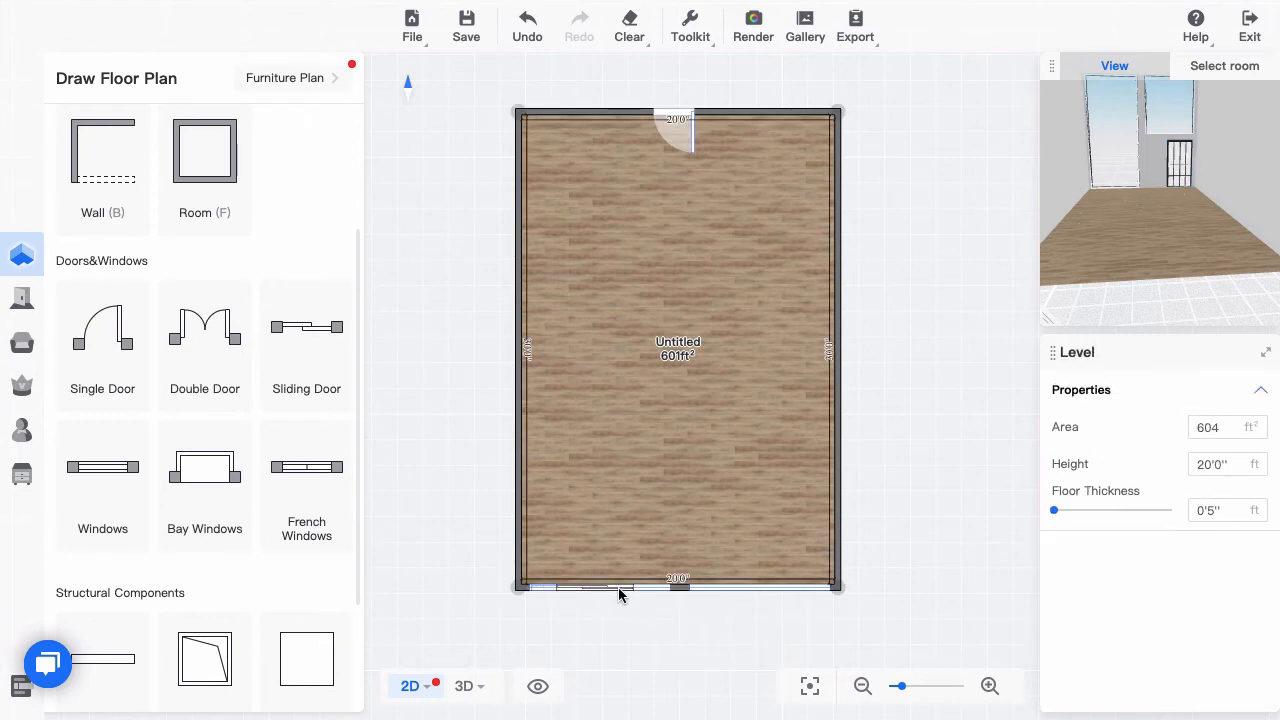
# Step: Resize the sliding door under the raised window to 4'11" wide
pyautogui.click(645, 585)
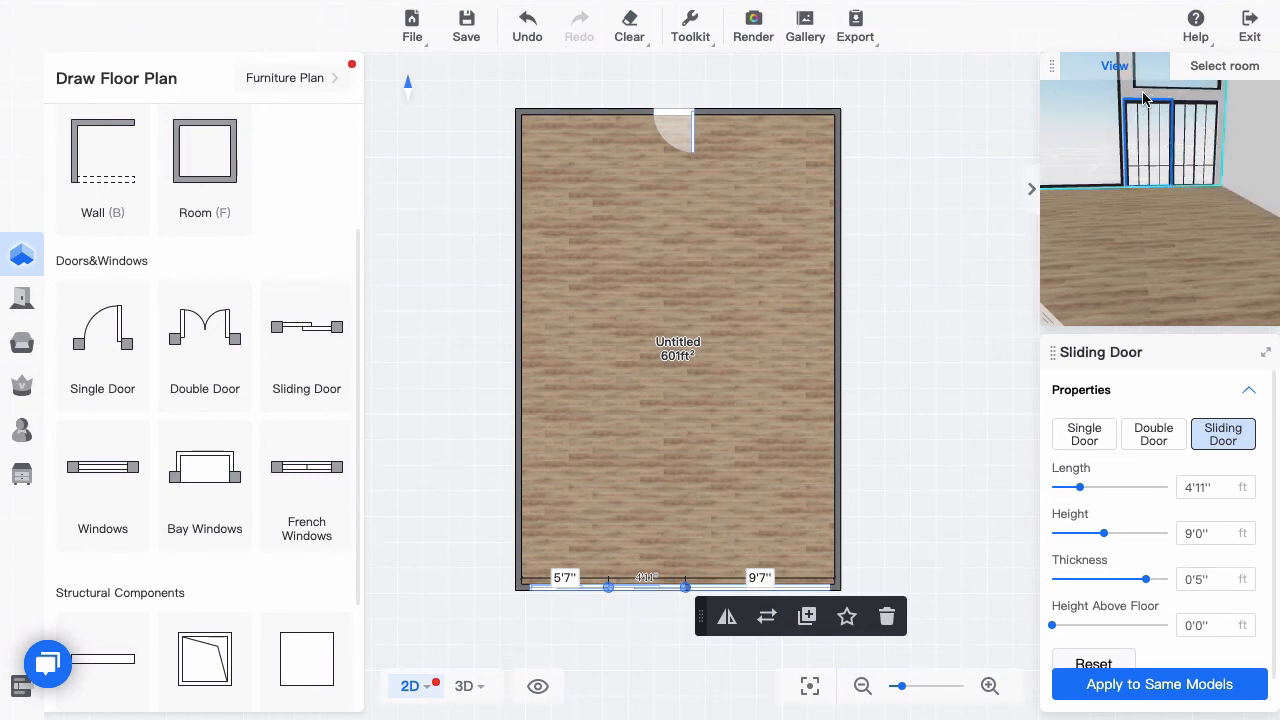
pyautogui.click(102, 480)
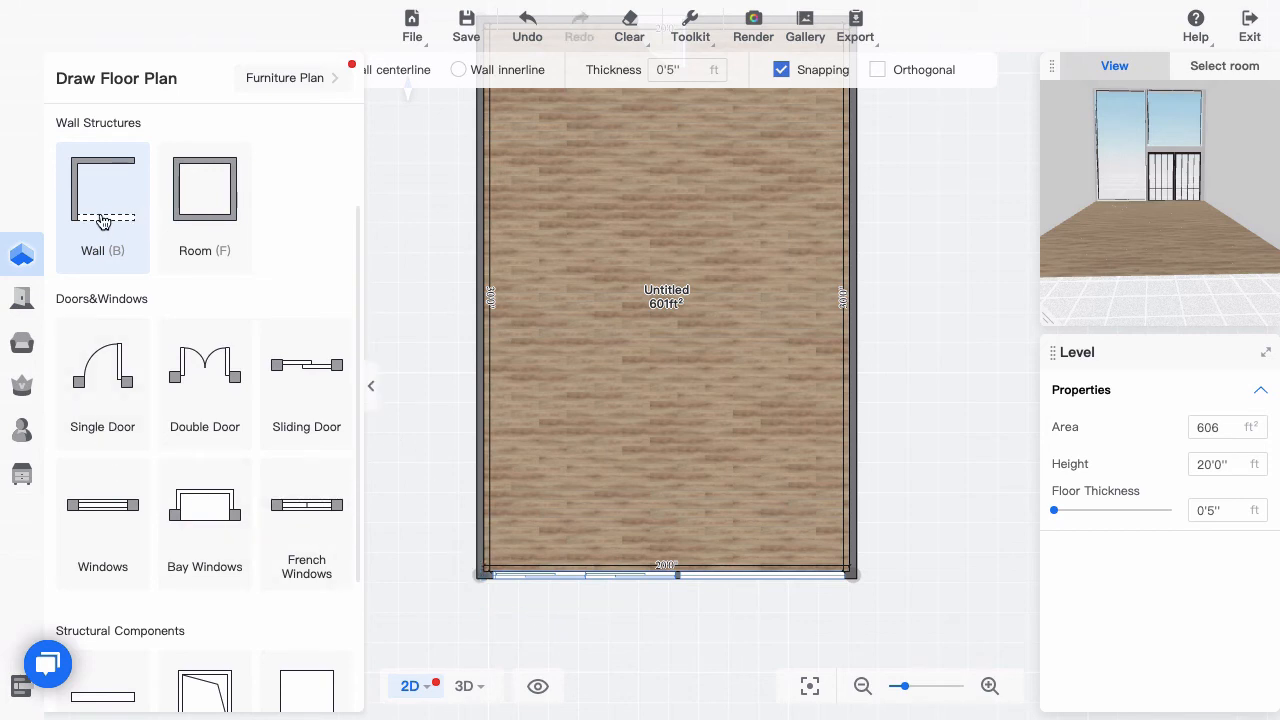
# Step: Draw terrace walls 4' down, across, and back up, enclosing 79 ft²
pyautogui.click(465, 25)
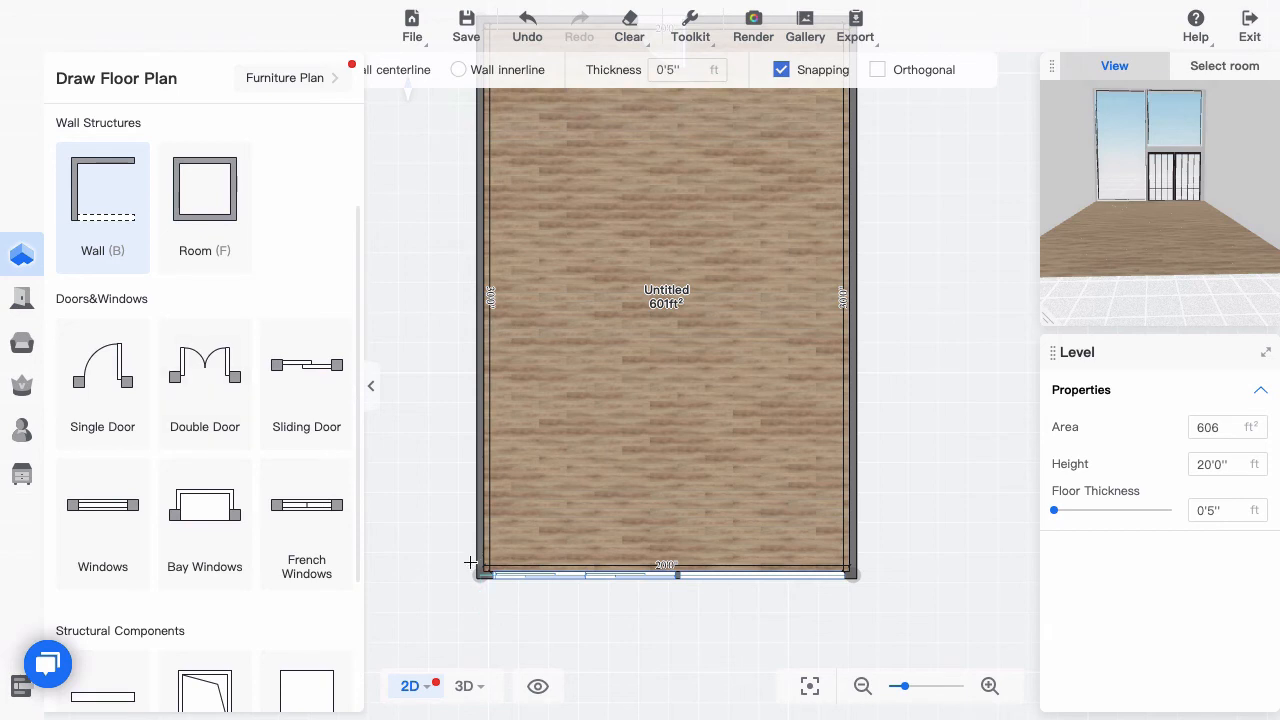
pyautogui.moveTo(471, 563); pyautogui.dragTo(479, 630)
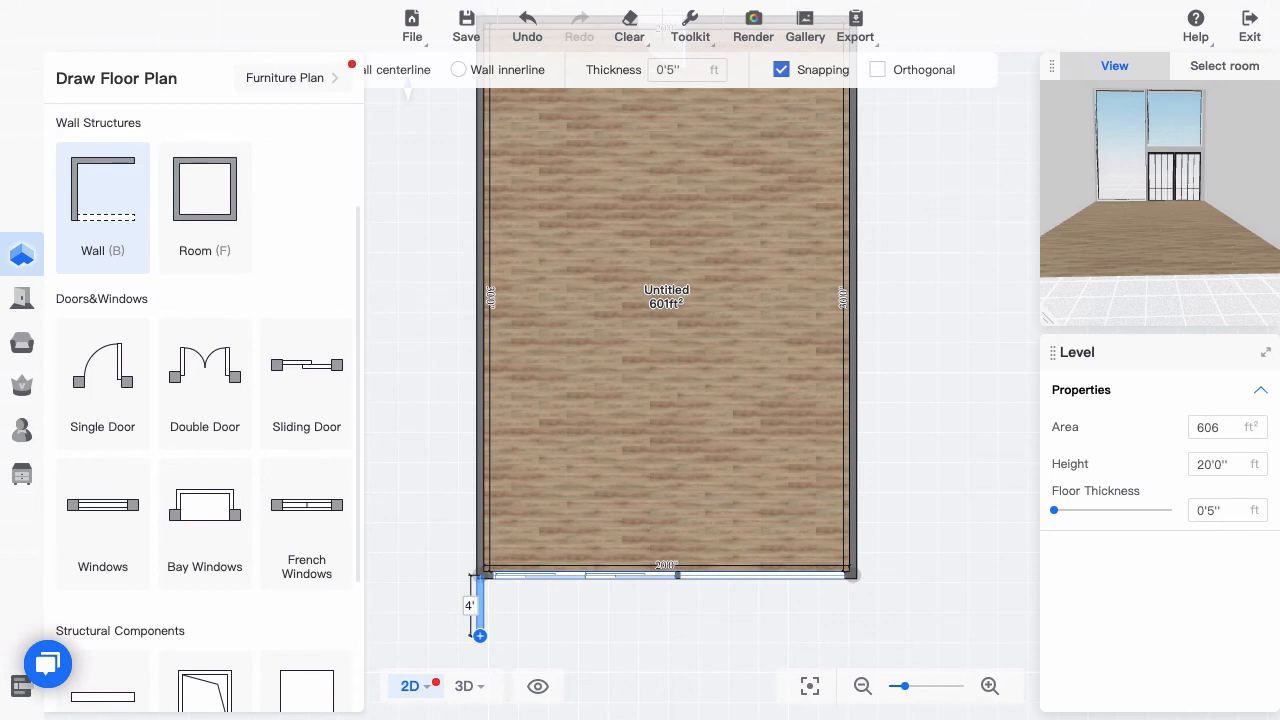
pyautogui.moveTo(479, 636); pyautogui.dragTo(479, 658)
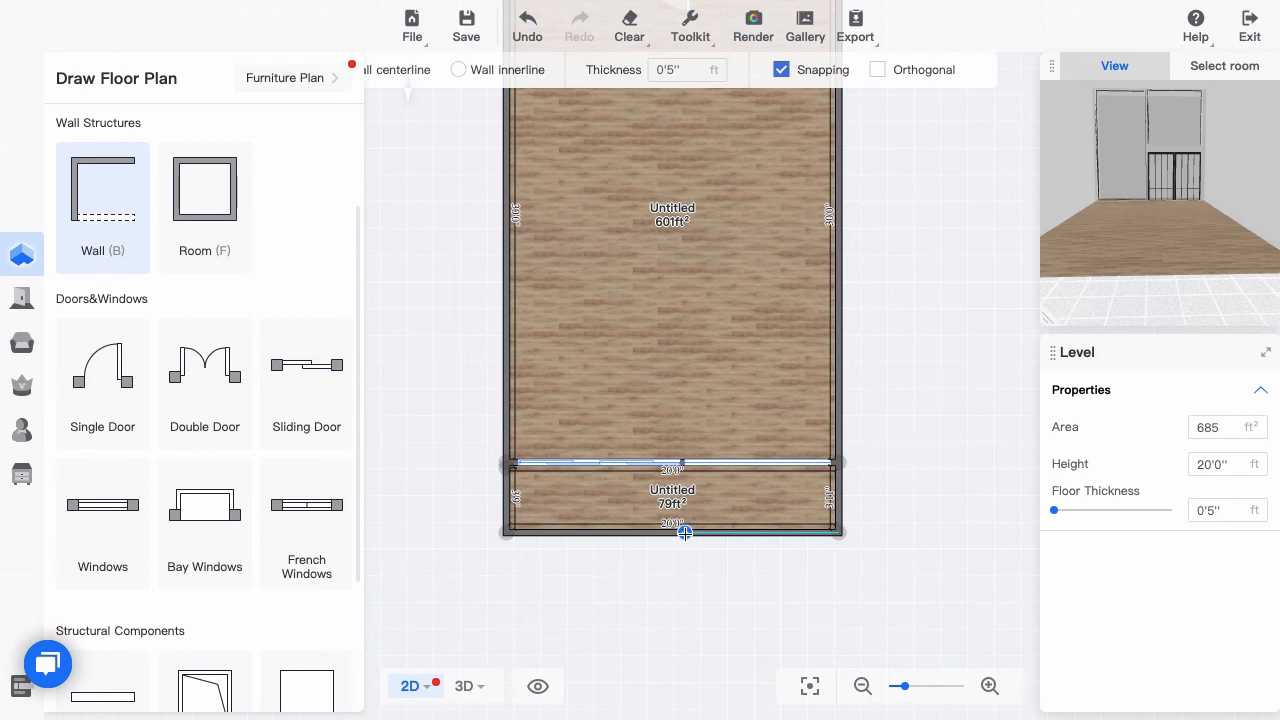
# Step: Make the terrace's 20'5" outer wall a dwarf wall 3'11" high
pyautogui.click(680, 530)
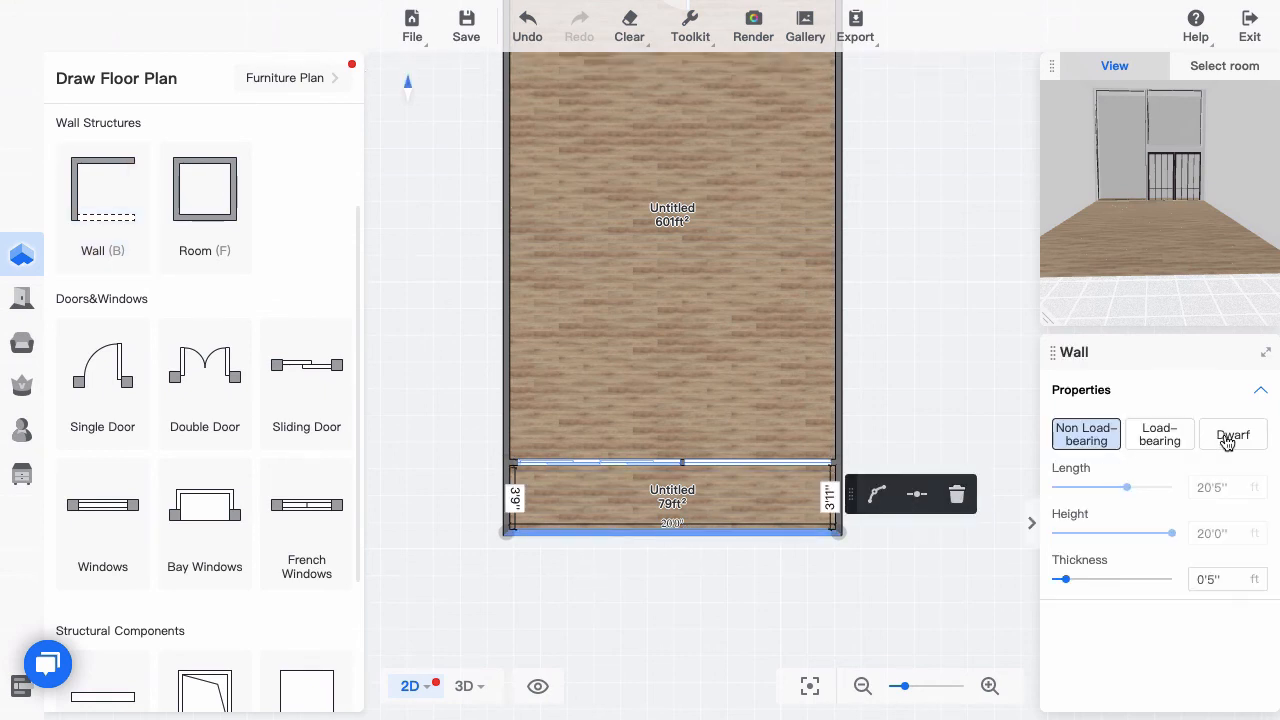
pyautogui.click(1232, 434)
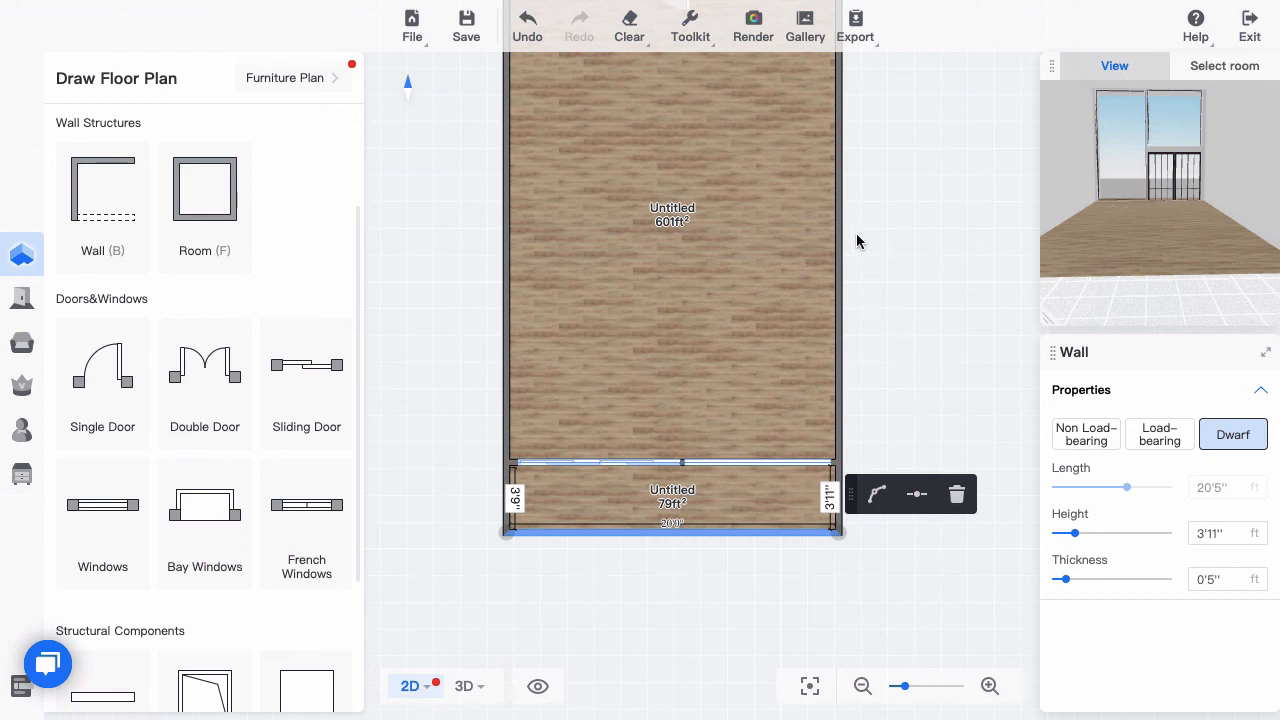
pyautogui.moveTo(607, 603)
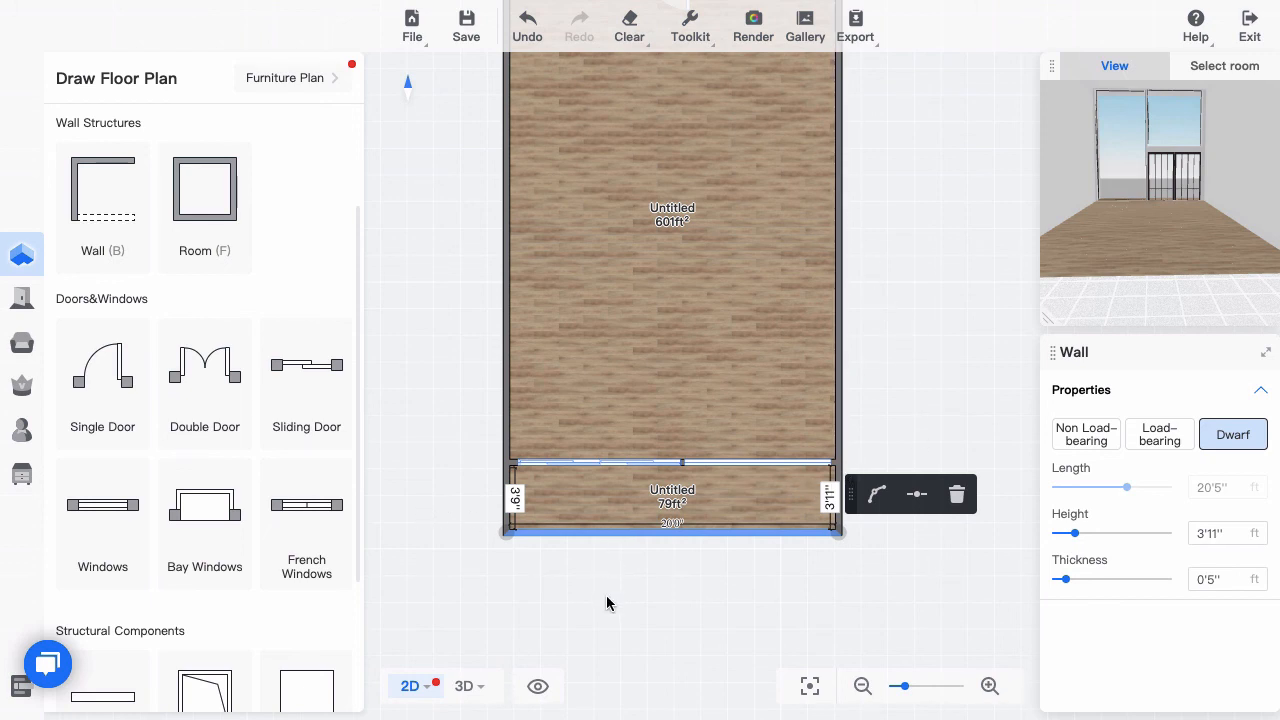